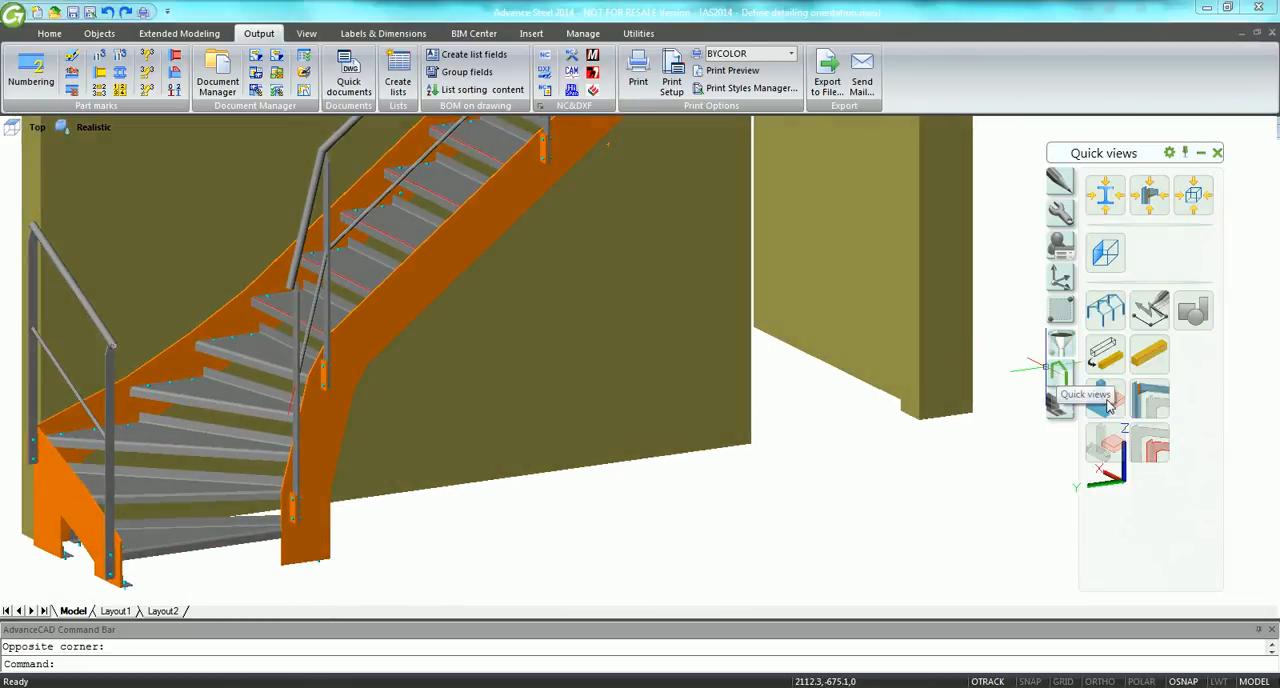
pyautogui.moveTo(1150, 440)
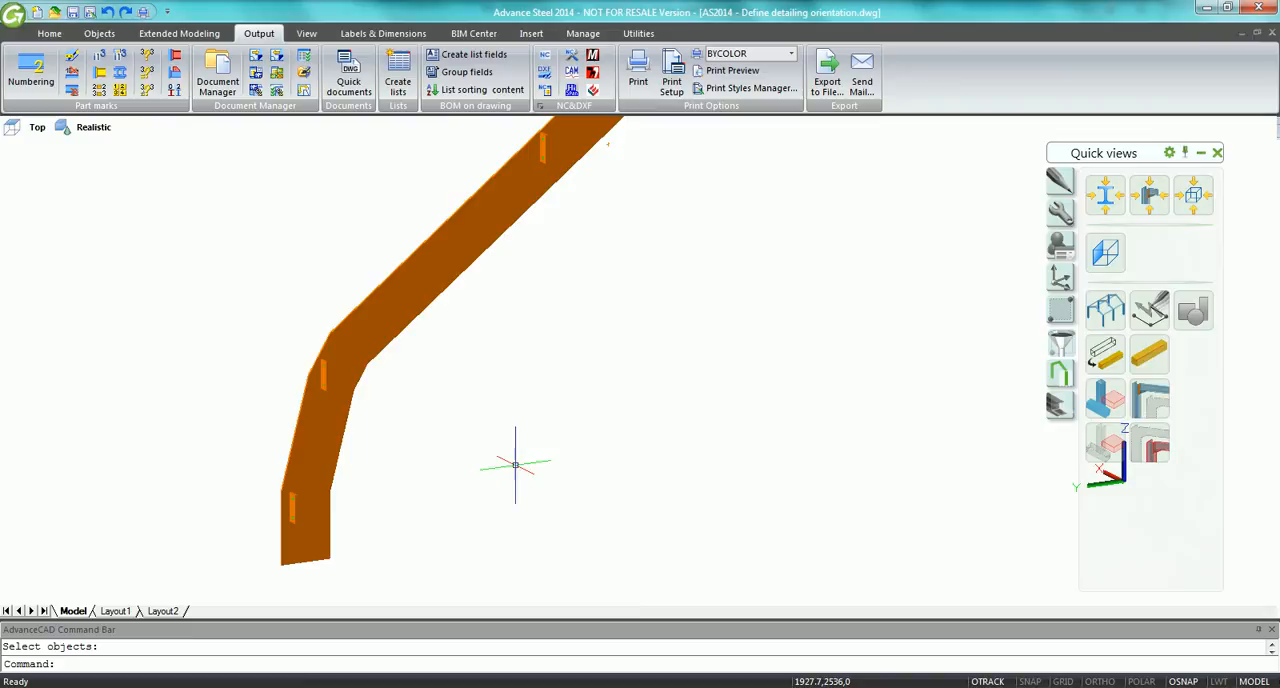
# Place the UCS origin at the front stringer's foot, then rotate it about X and Y.
pyautogui.moveTo(515, 465); pyautogui.dragTo(659, 465)
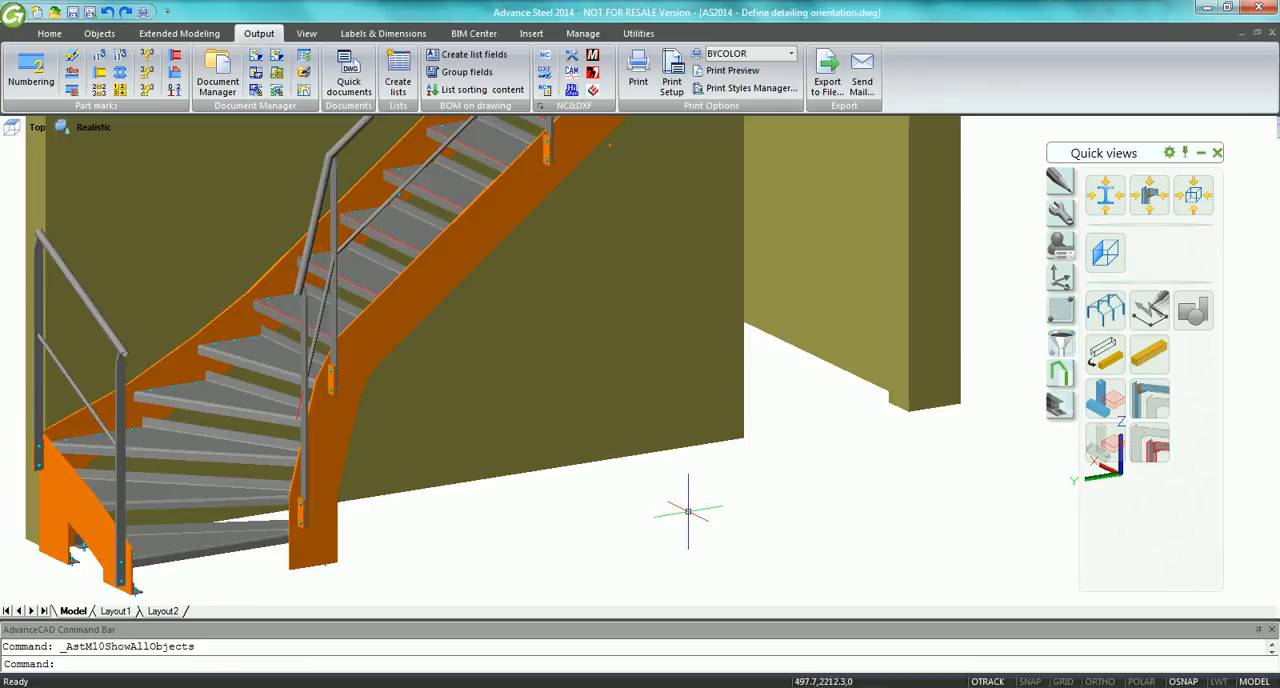
pyautogui.moveTo(1040, 275)
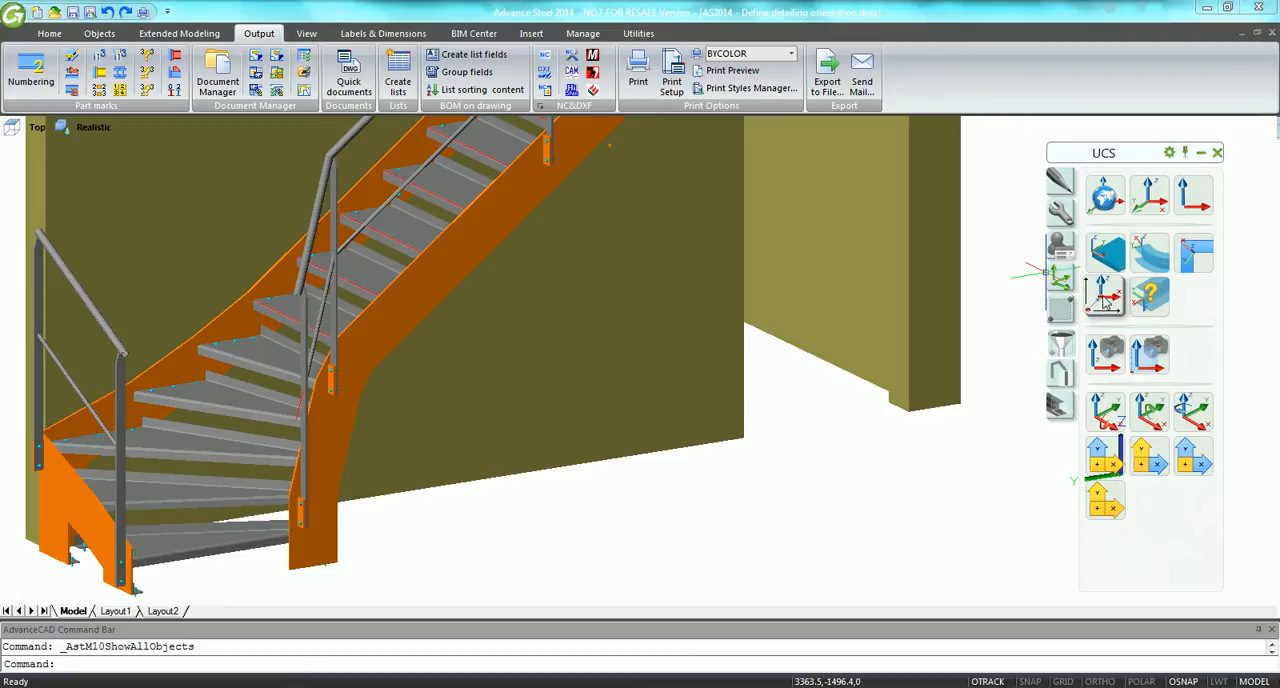
pyautogui.click(1104, 295)
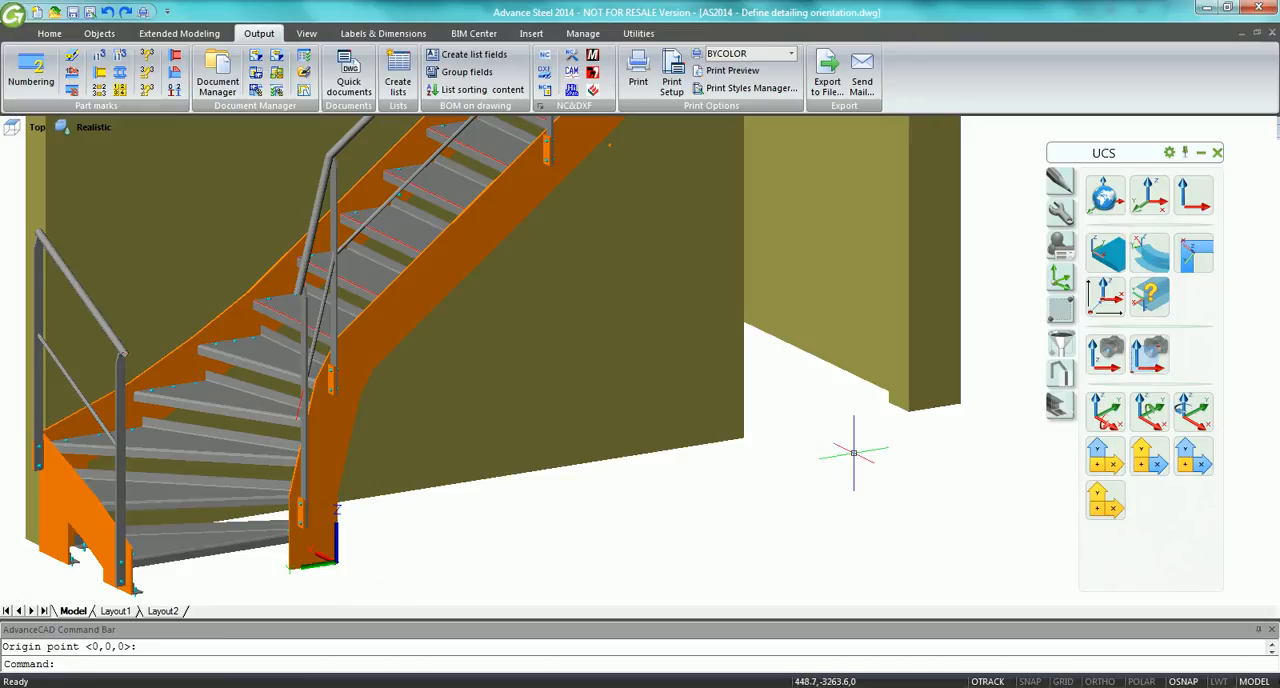
pyautogui.click(1105, 408)
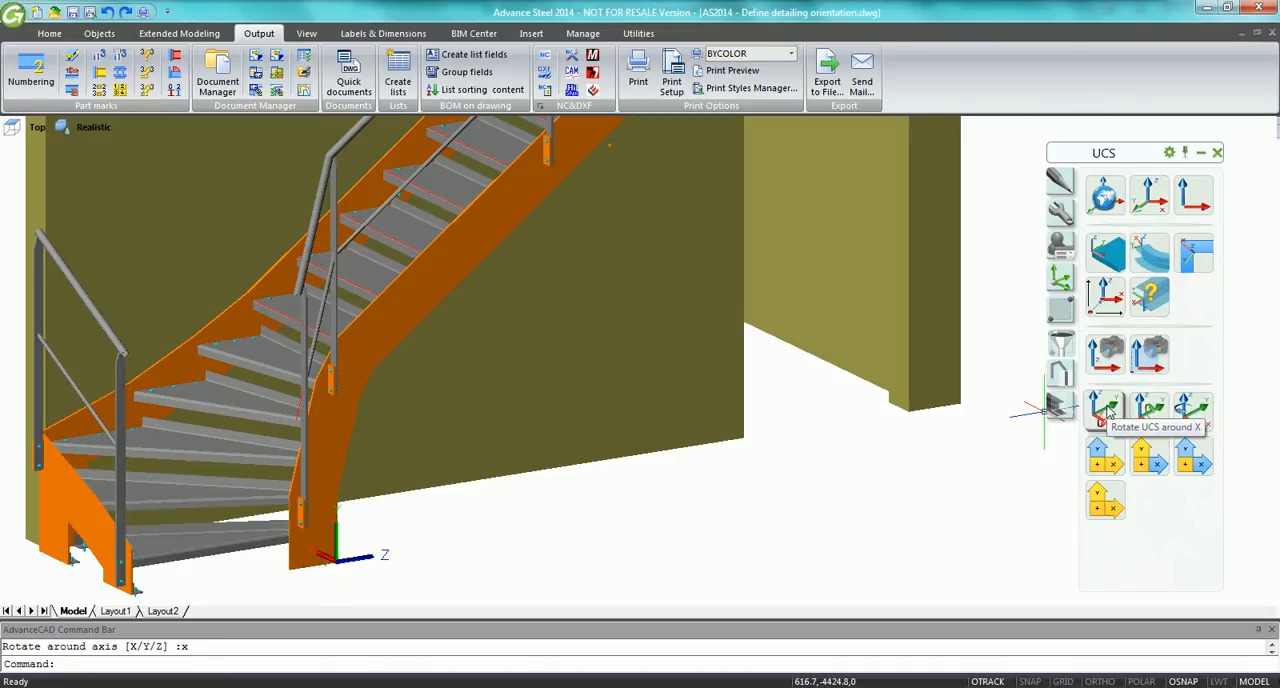
pyautogui.click(1149, 410)
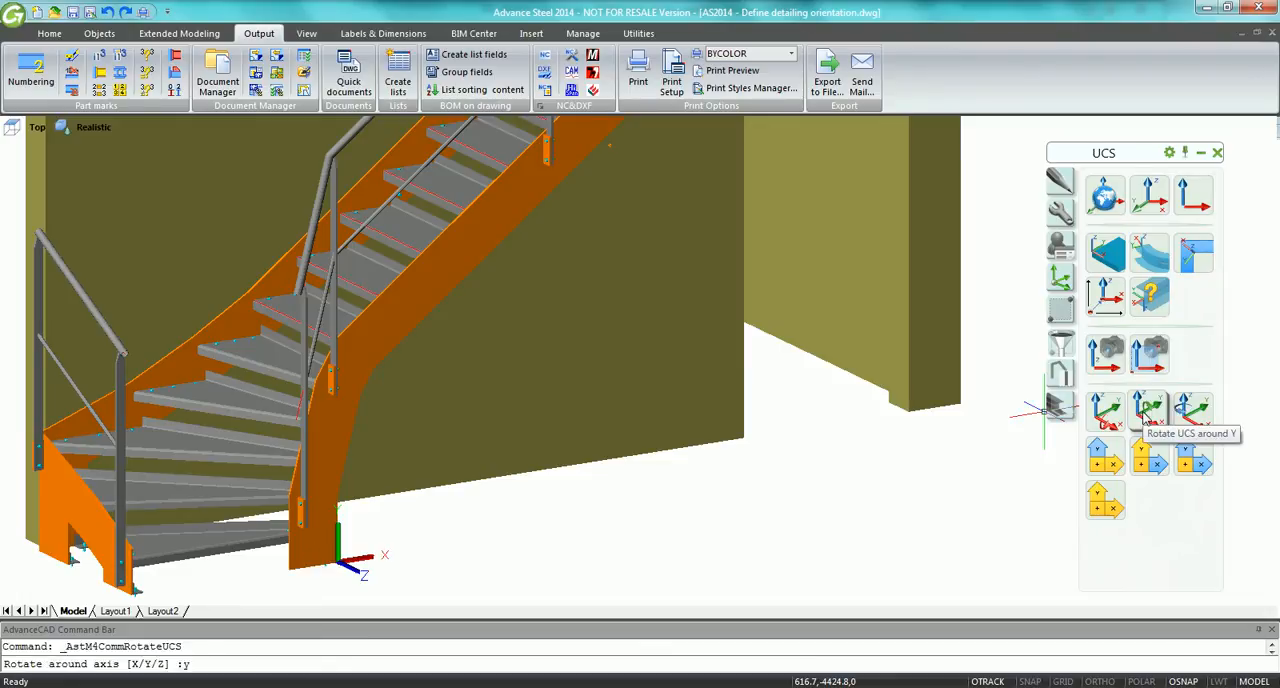
pyautogui.click(1149, 410)
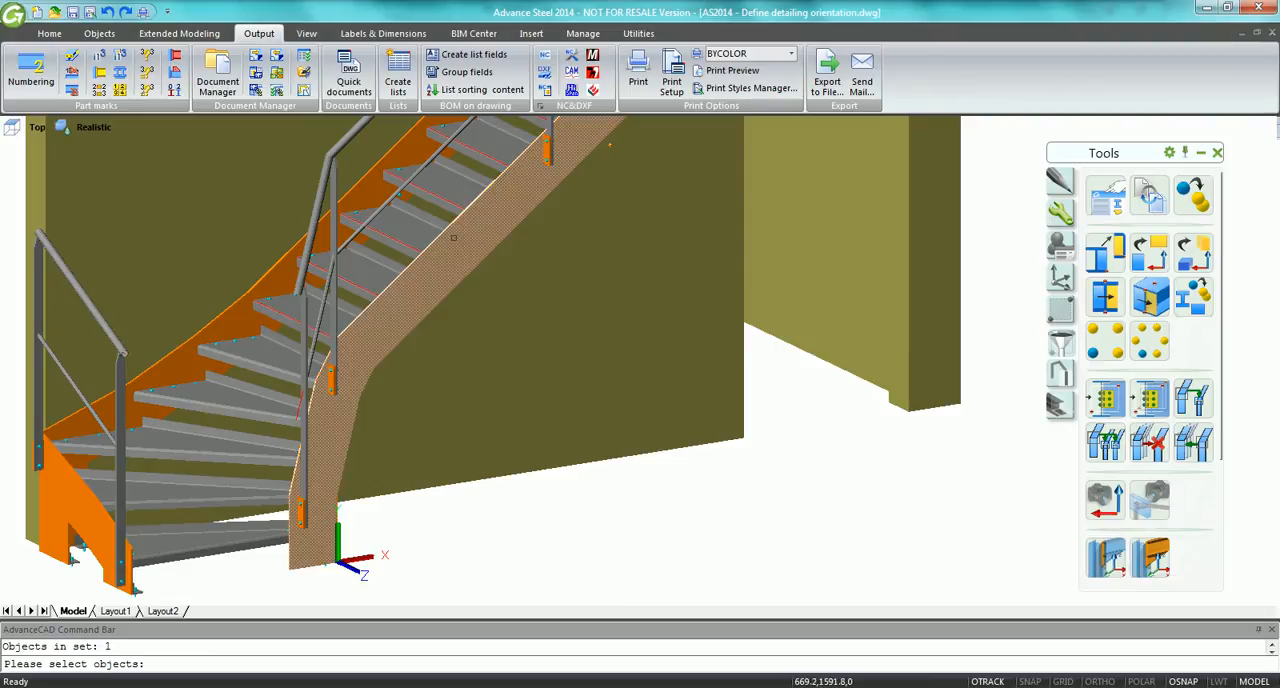
# Select the front stringer and launch Quick documents for it.
pyautogui.click(453, 240)
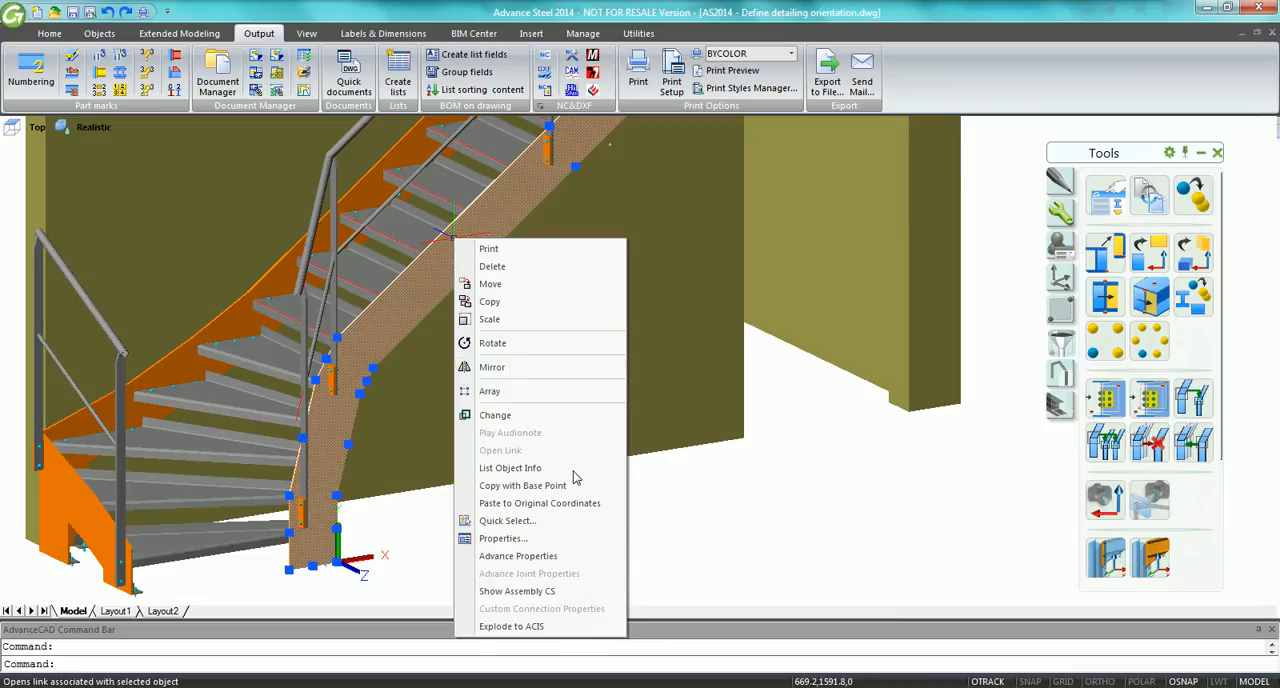
pyautogui.click(517, 591)
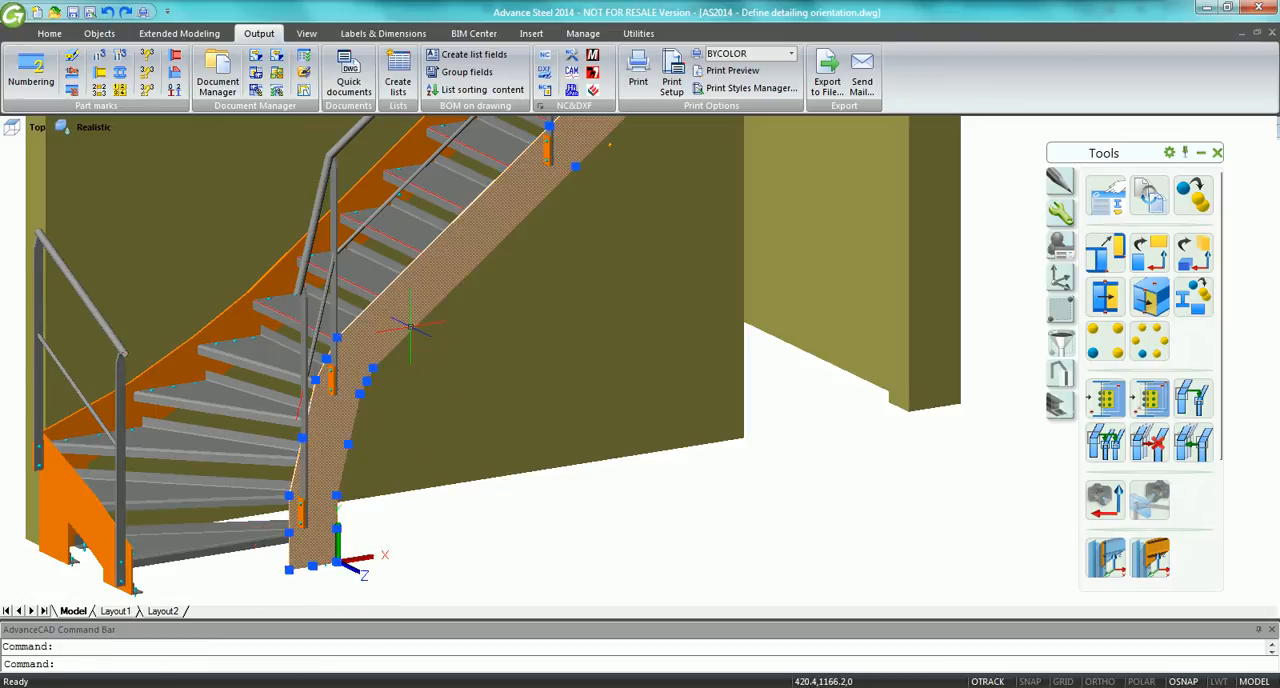
pyautogui.click(348, 75)
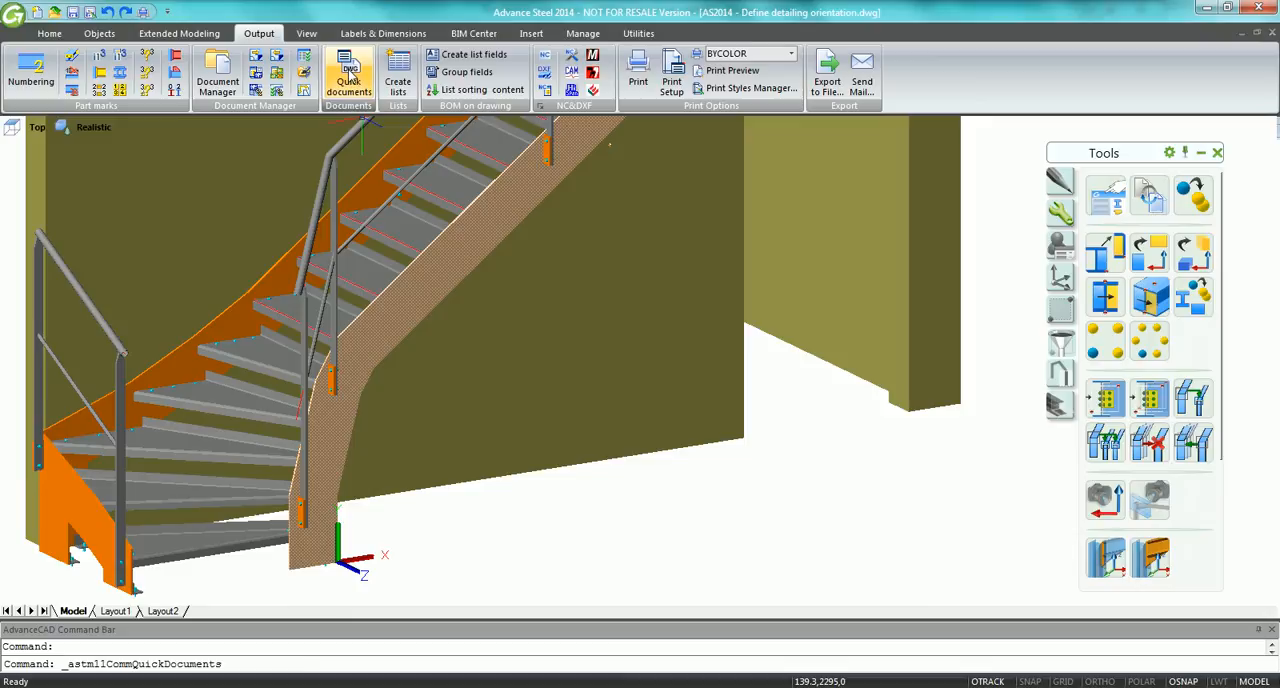
# Pick the detailing process and accept its default Process properties to generate the drawing.
pyautogui.click(348, 75)
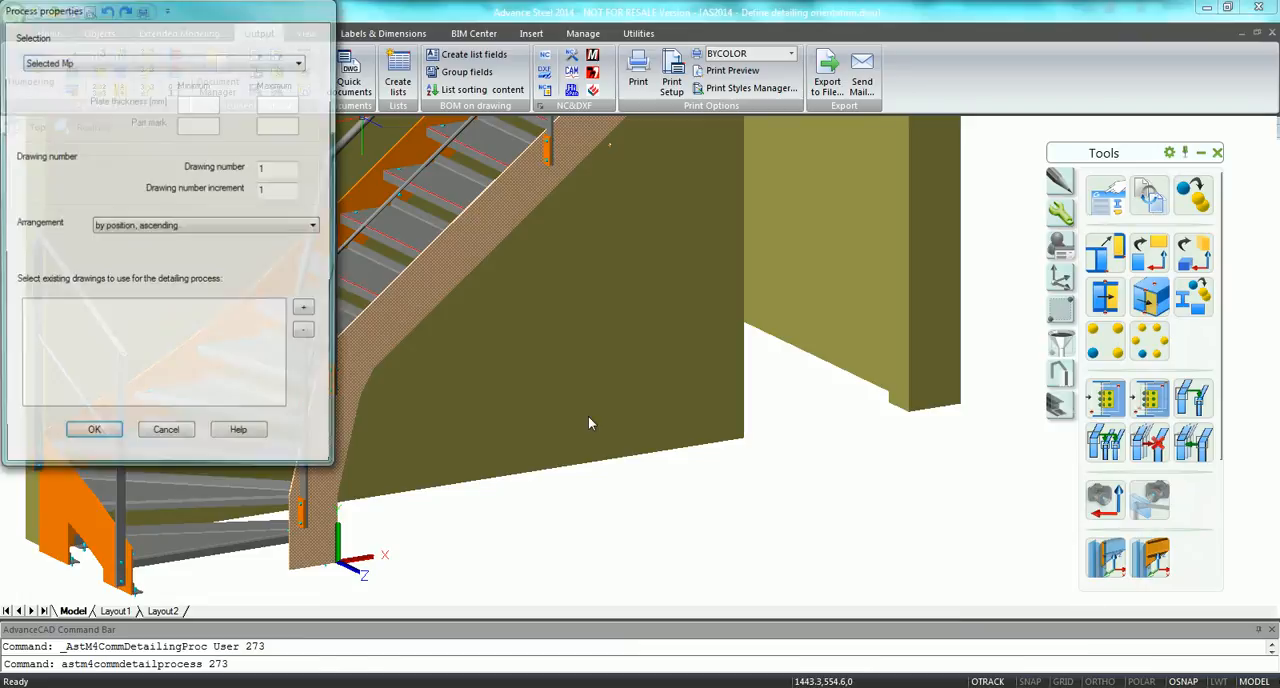
pyautogui.click(94, 429)
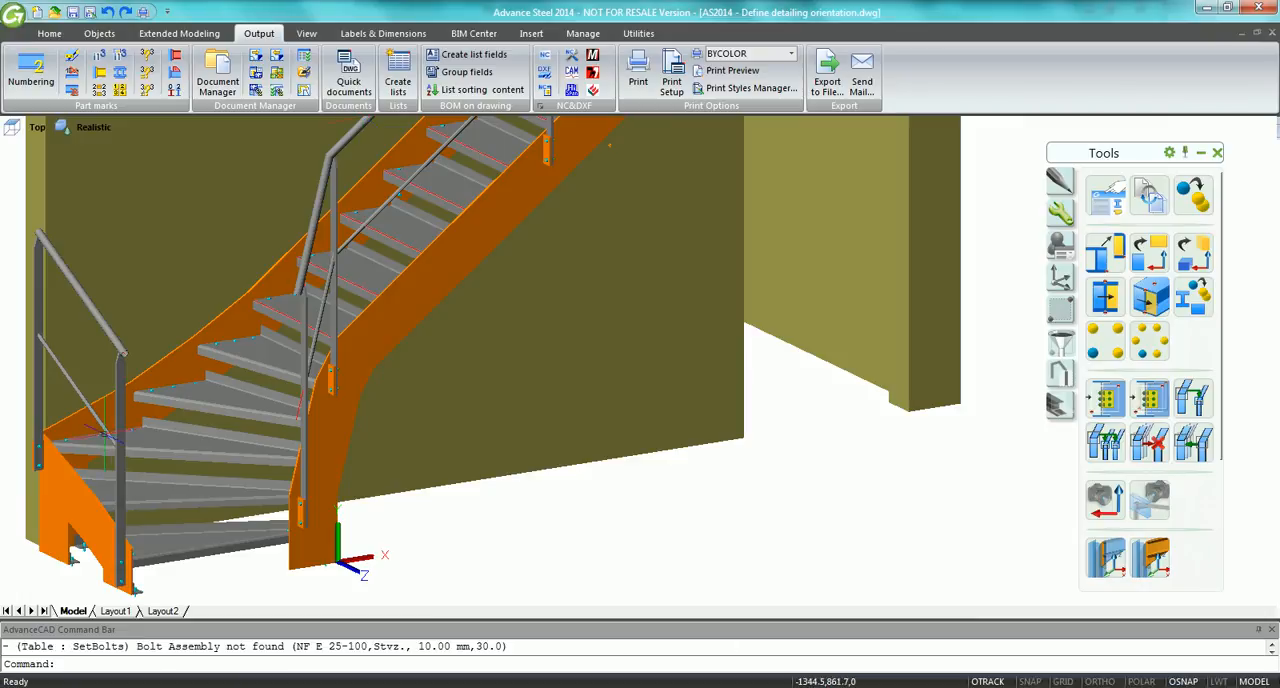
pyautogui.moveTo(217, 70)
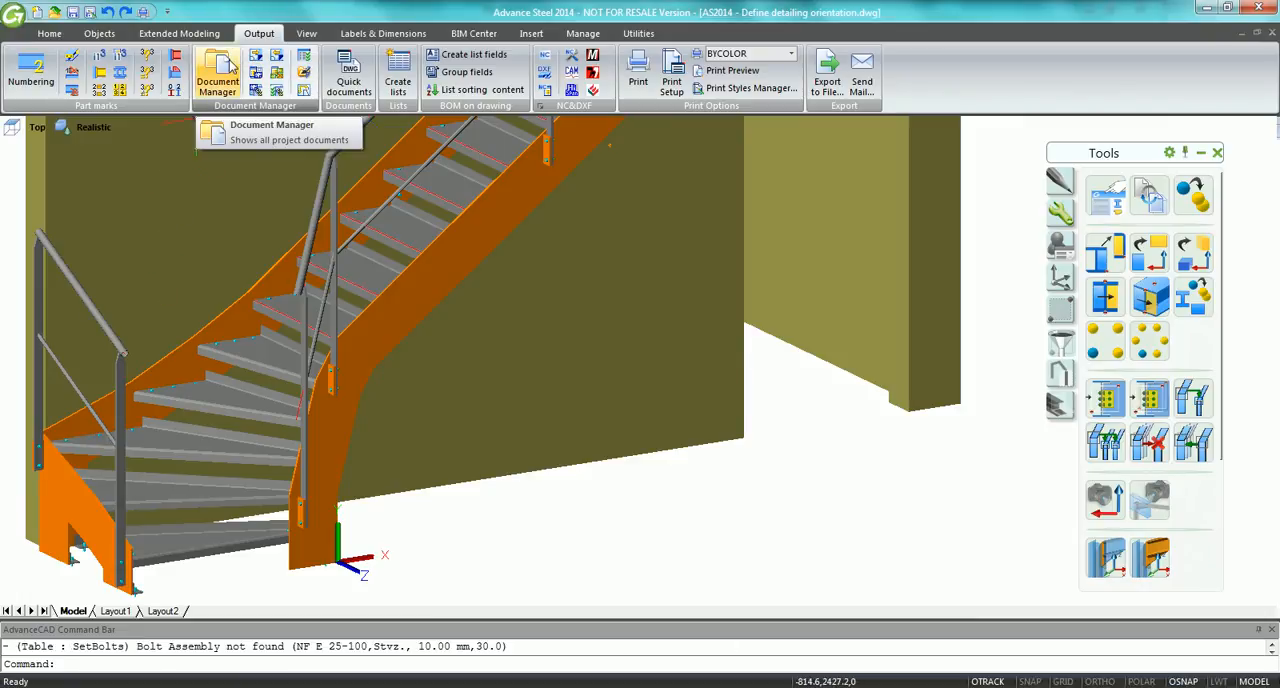
pyautogui.click(217, 75)
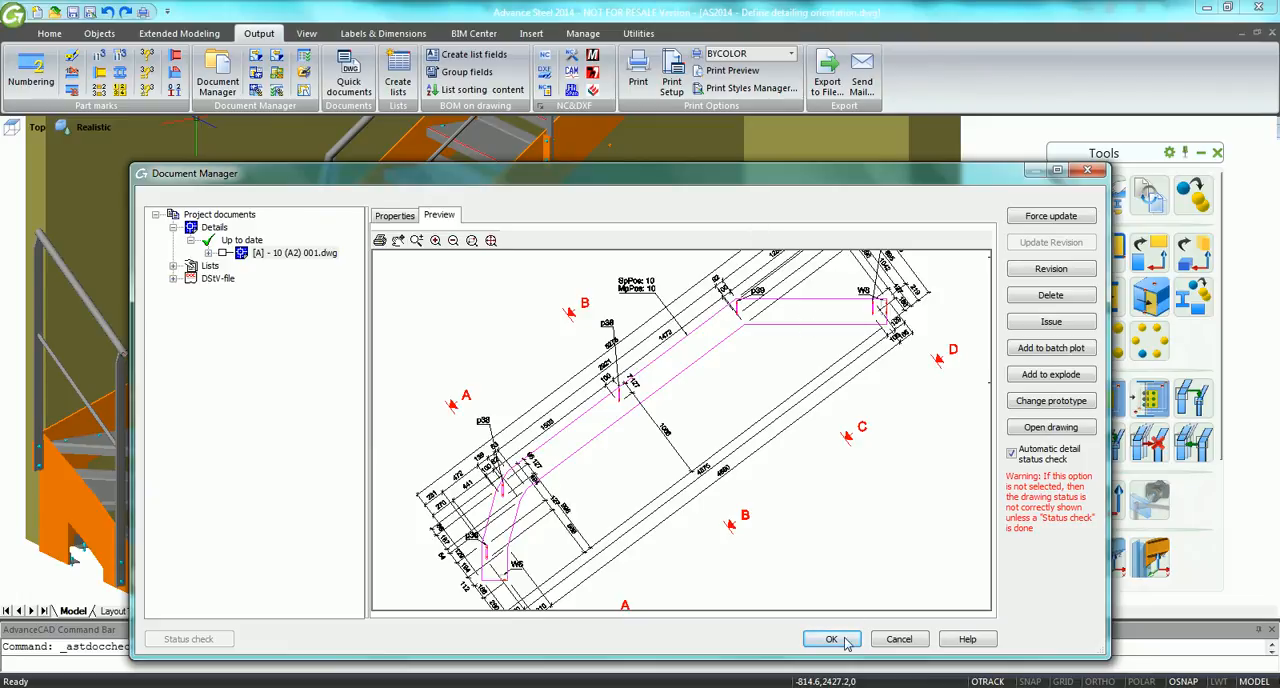
pyautogui.click(831, 639)
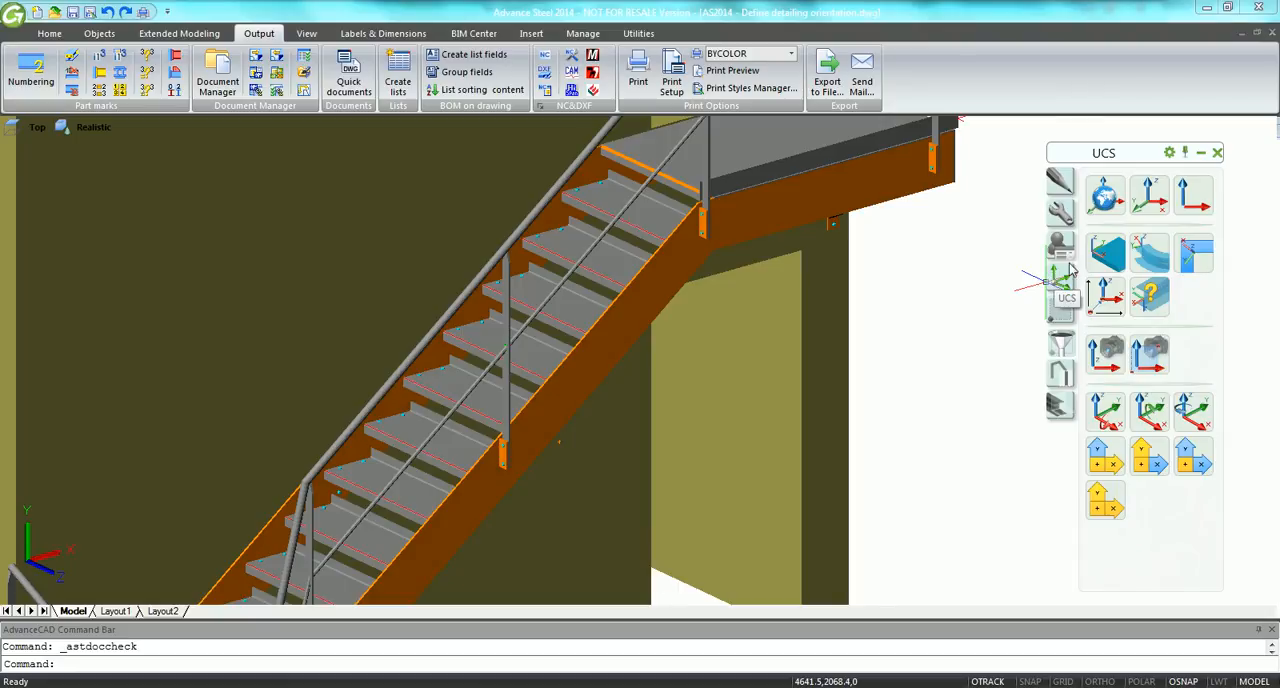
pyautogui.moveTo(1105, 252)
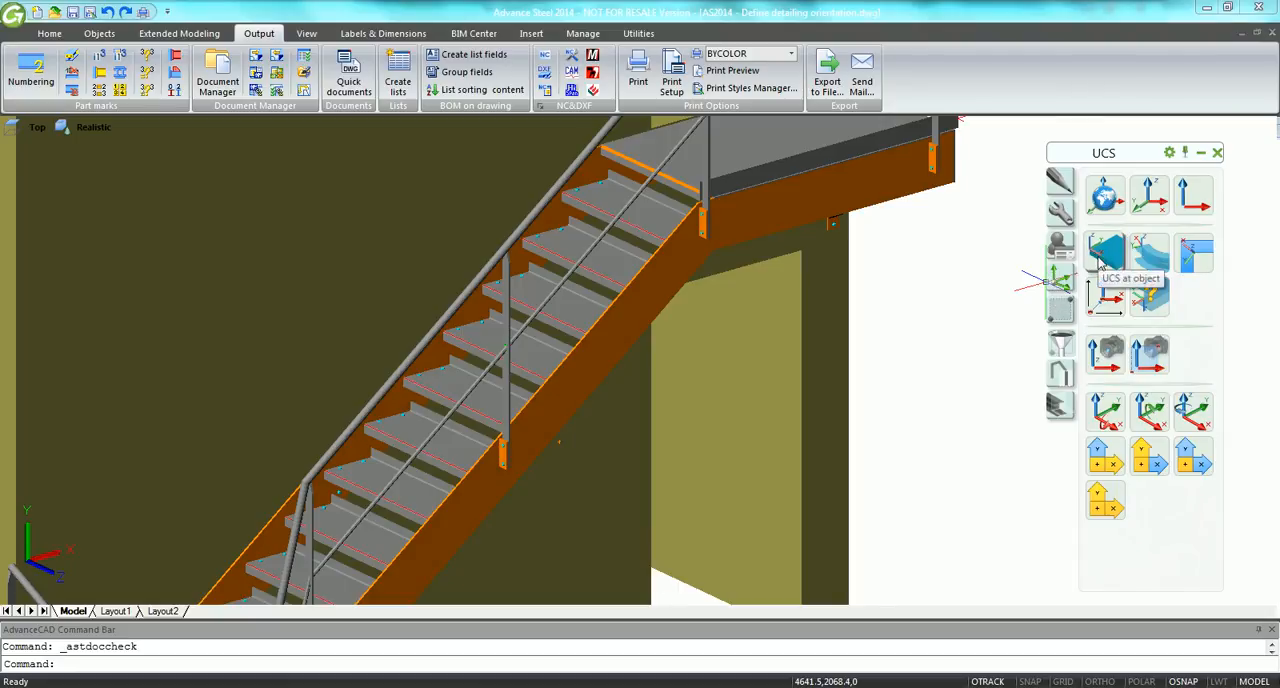
# Set the UCS at the straight flight's stringer, then rotate it about X.
pyautogui.click(1105, 252)
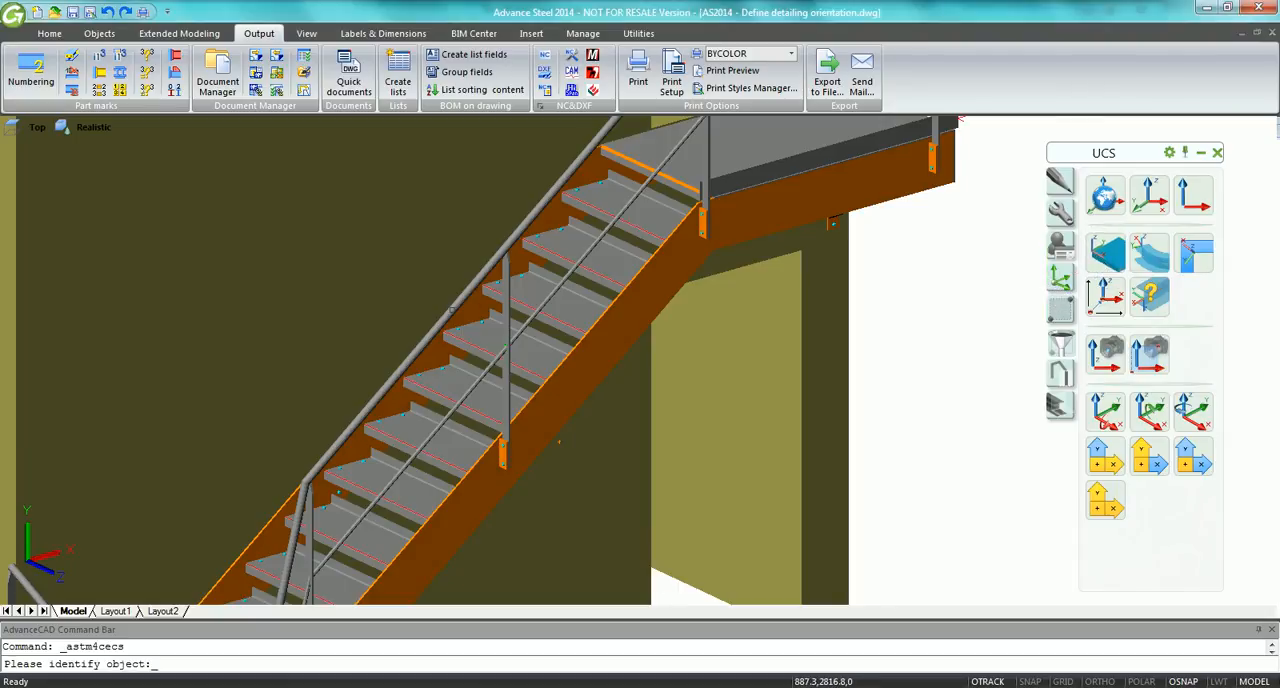
pyautogui.click(445, 310)
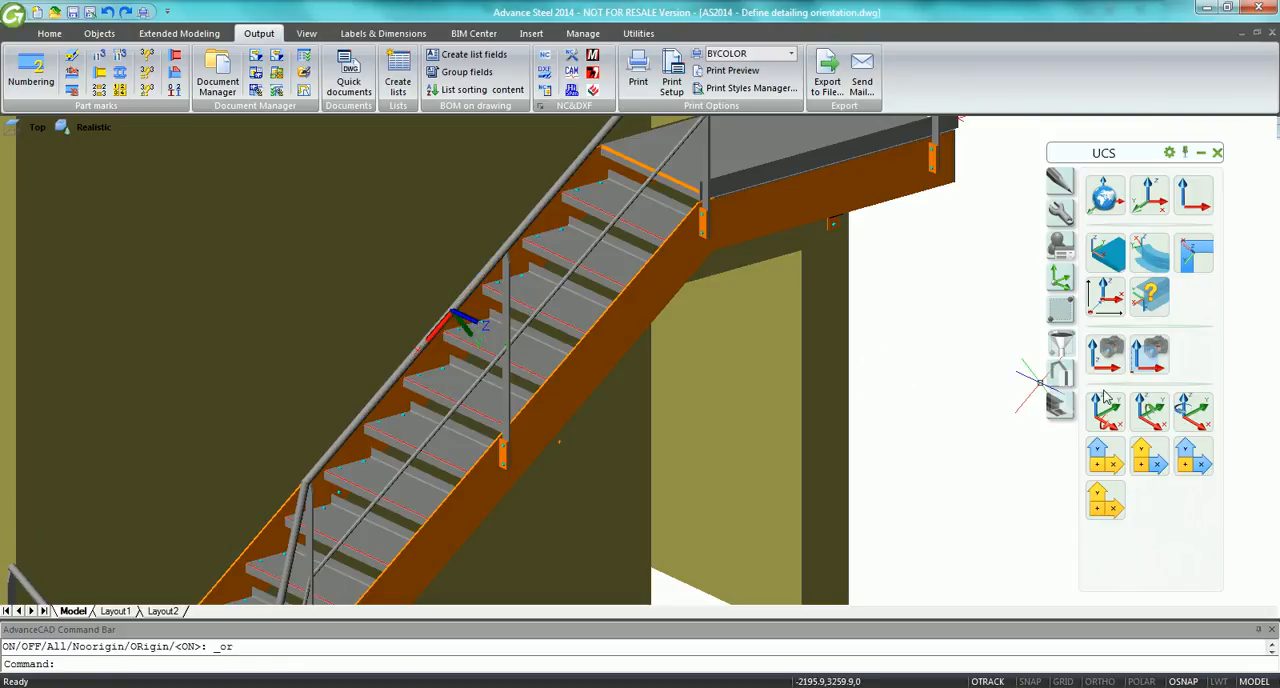
pyautogui.click(1193, 410)
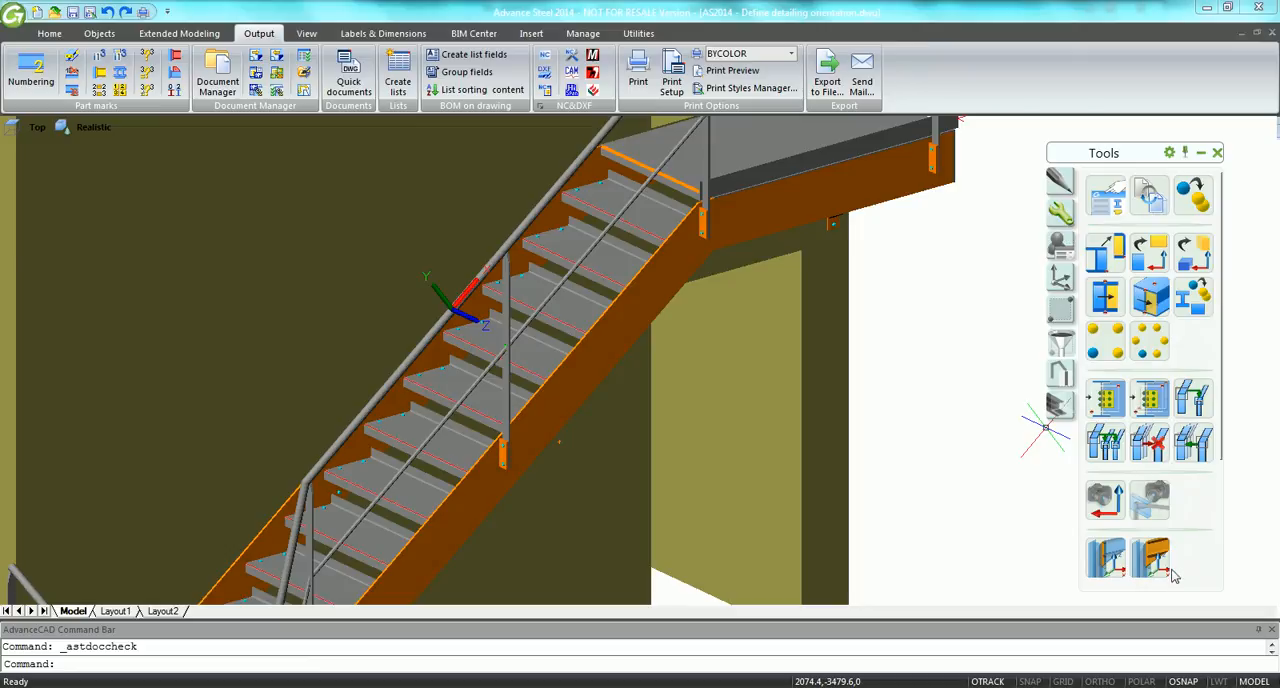
pyautogui.moveTo(1150, 557)
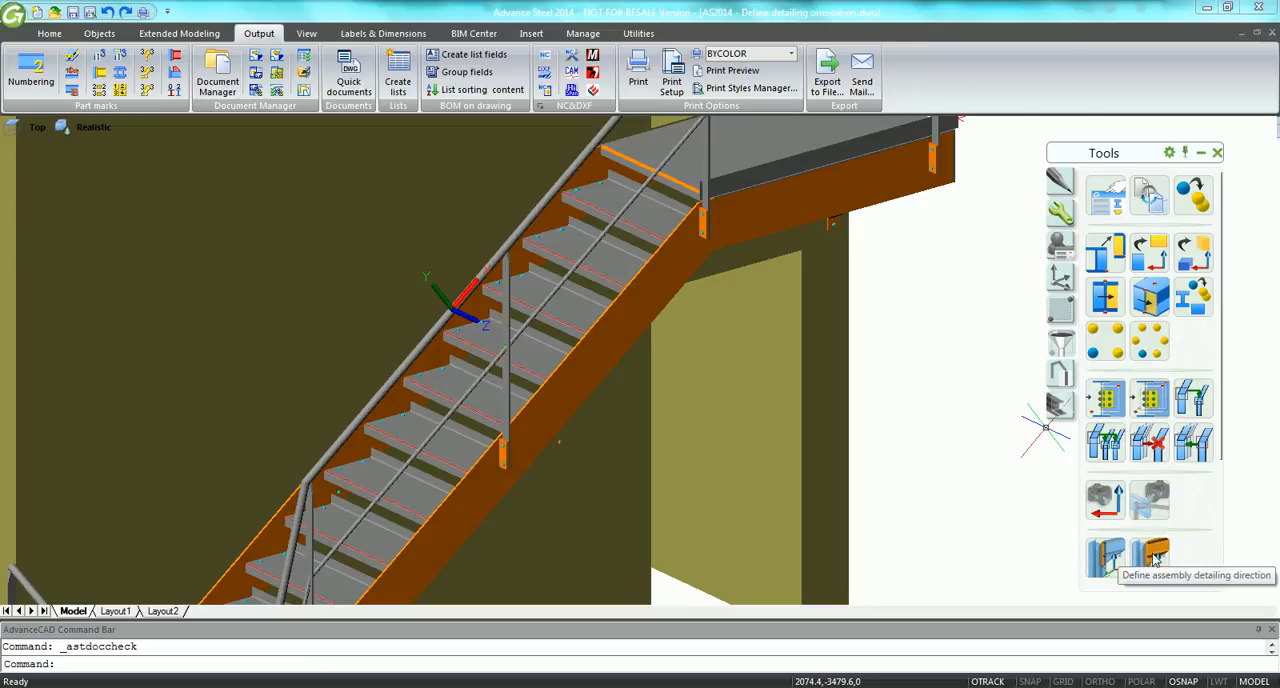
# Apply Define assembly detailing direction to the stringer using the current UCS.
pyautogui.click(1150, 557)
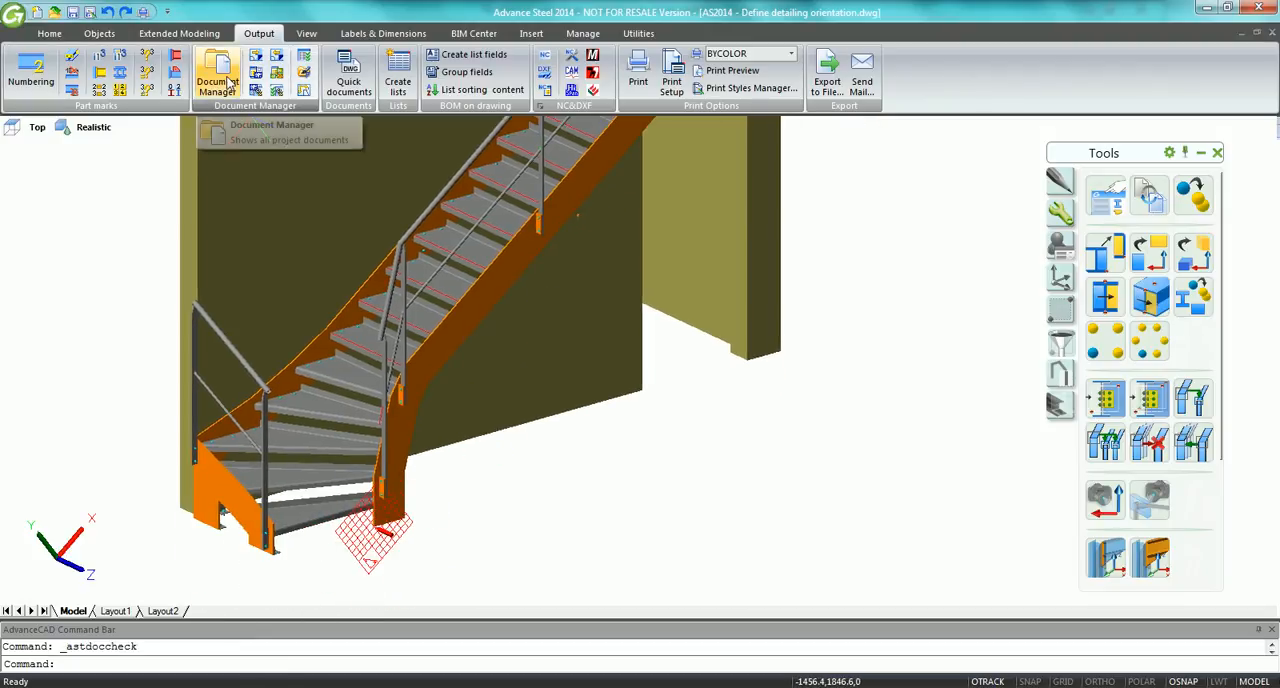
# Force-update the stringer assembly drawing in Document Manager and close it.
pyautogui.click(217, 75)
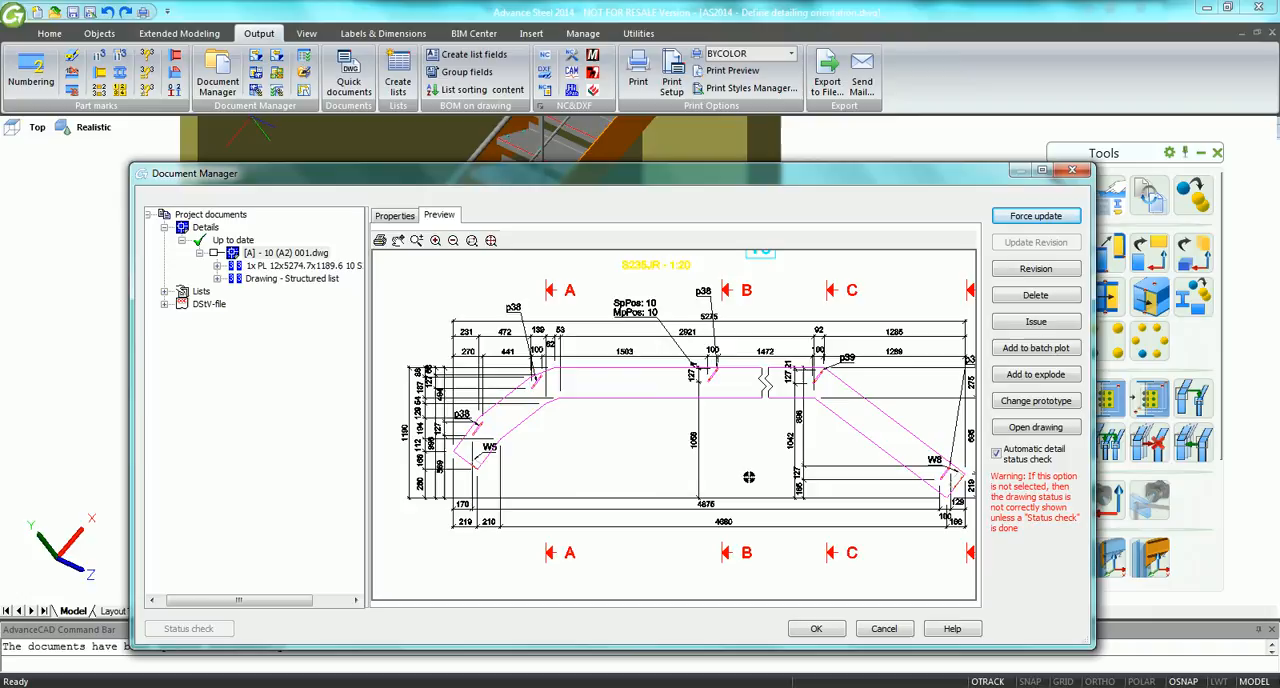
pyautogui.click(816, 628)
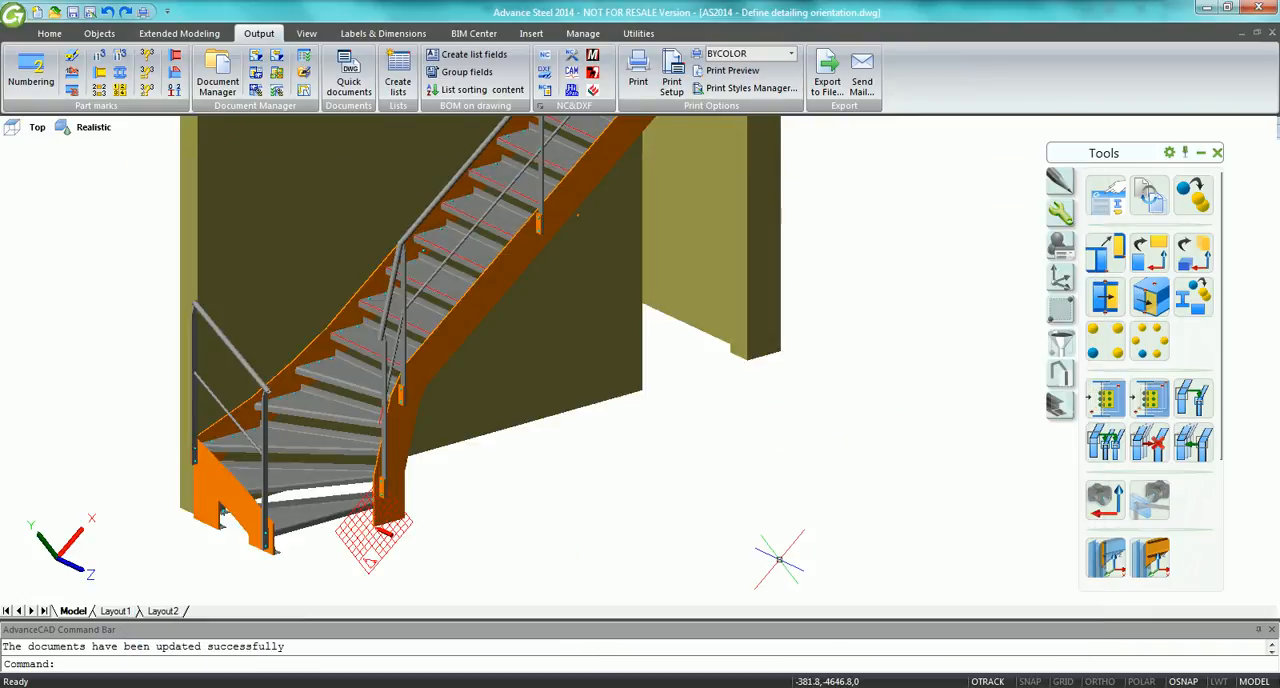